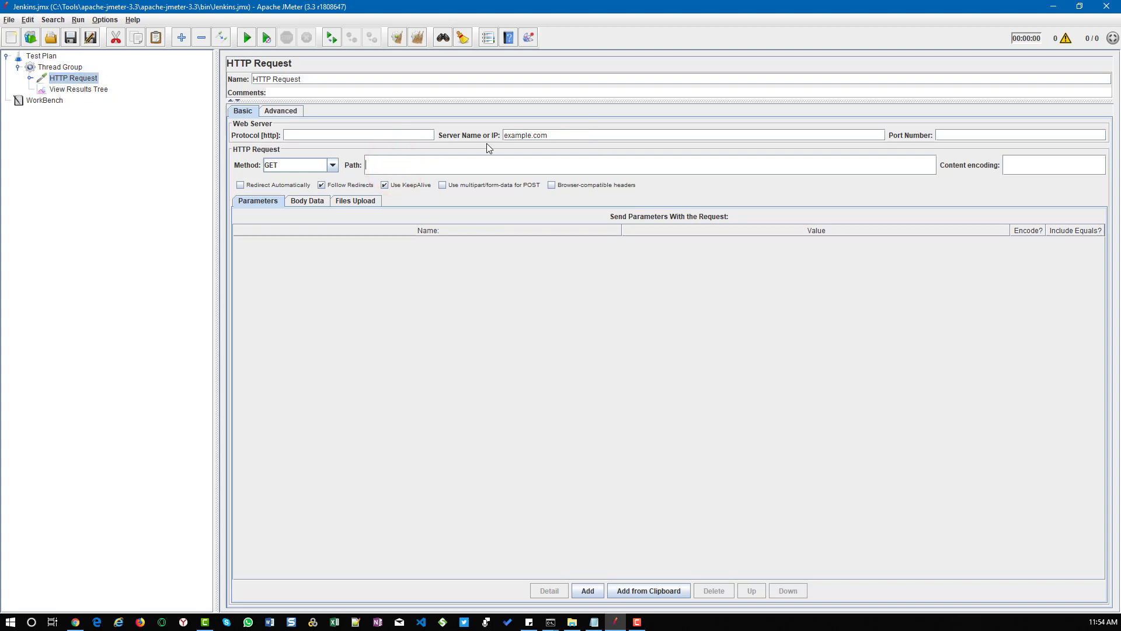
# Select View Results Tree and run the test so it fills with successful HTTP Request samples.
pyautogui.click(77, 89)
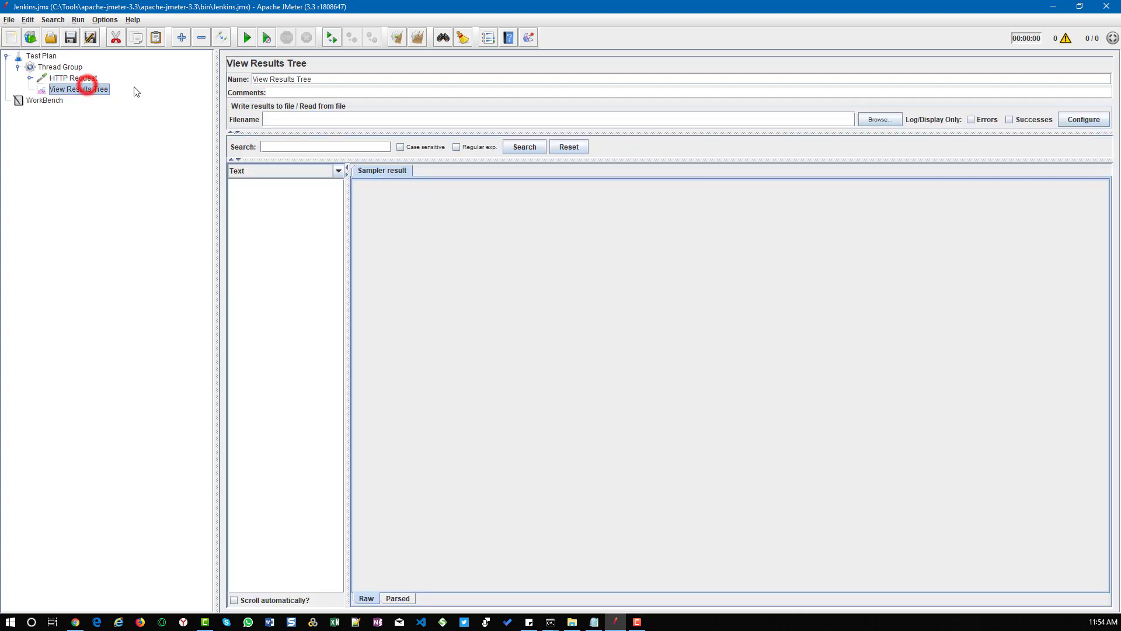
pyautogui.click(245, 38)
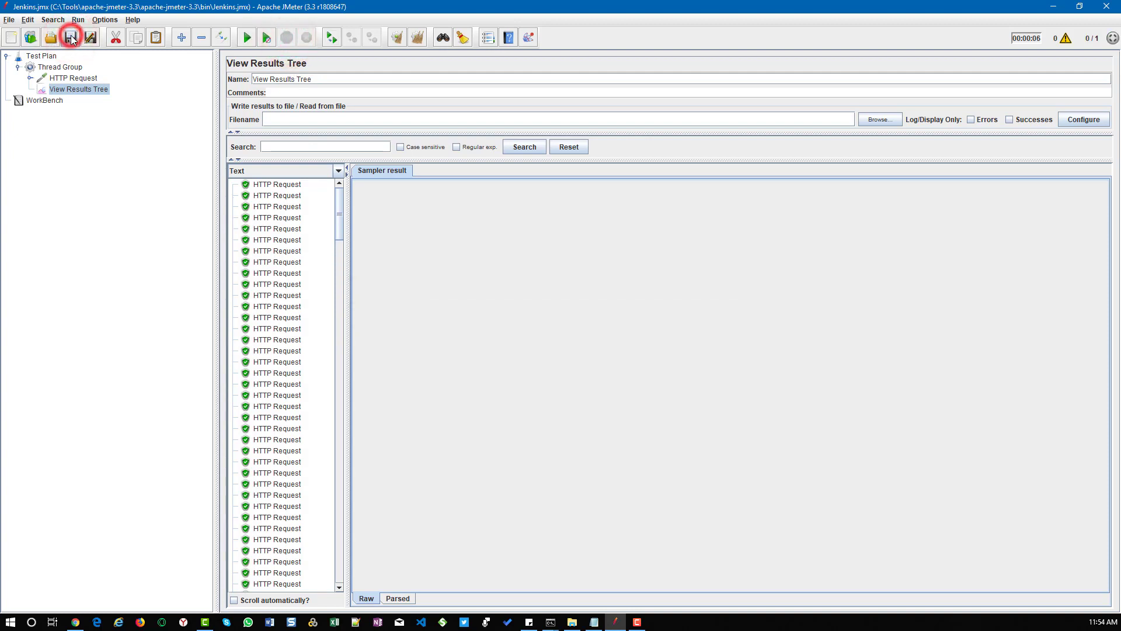
# Switch to Jenkins, trigger Build Now and open the new running build #6.
pyautogui.click(79, 621)
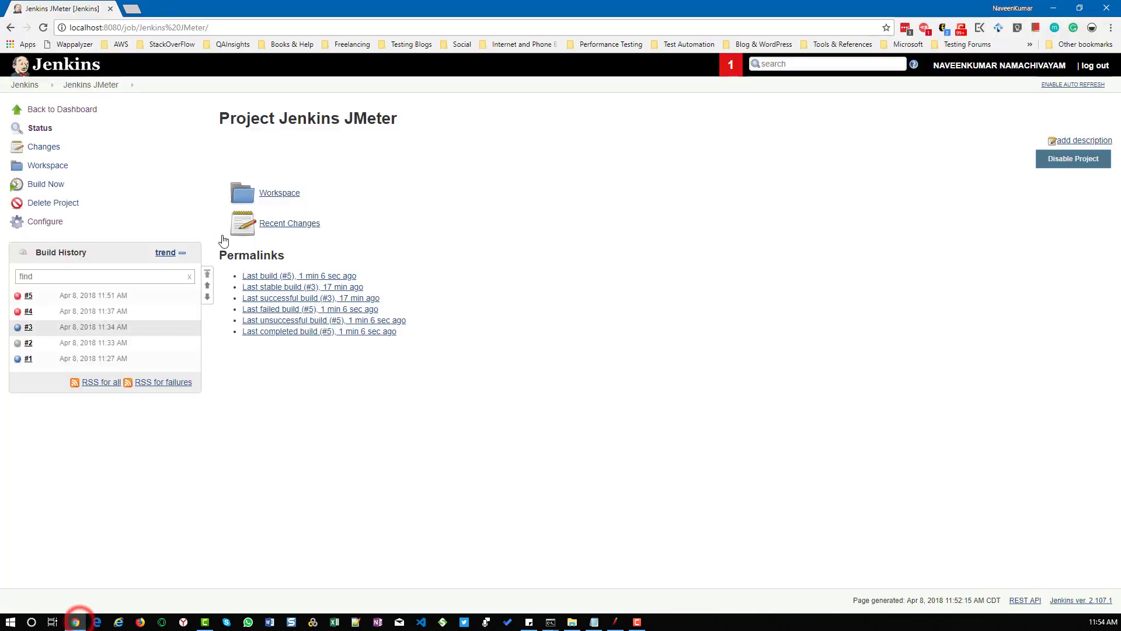
pyautogui.moveTo(206, 233)
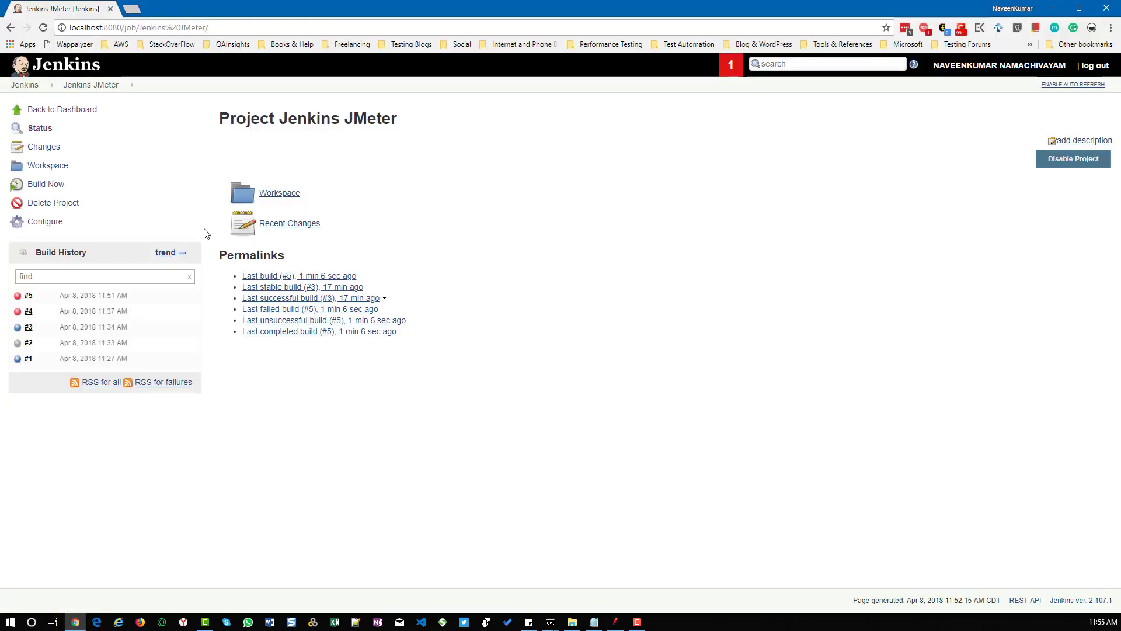
pyautogui.moveTo(45, 183)
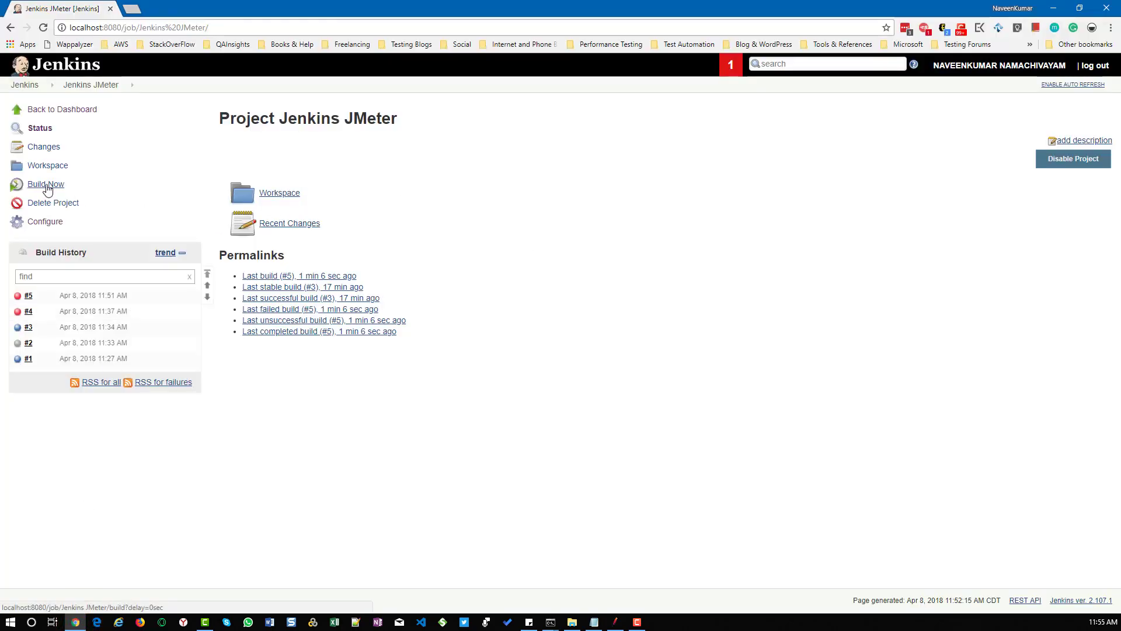
pyautogui.click(45, 183)
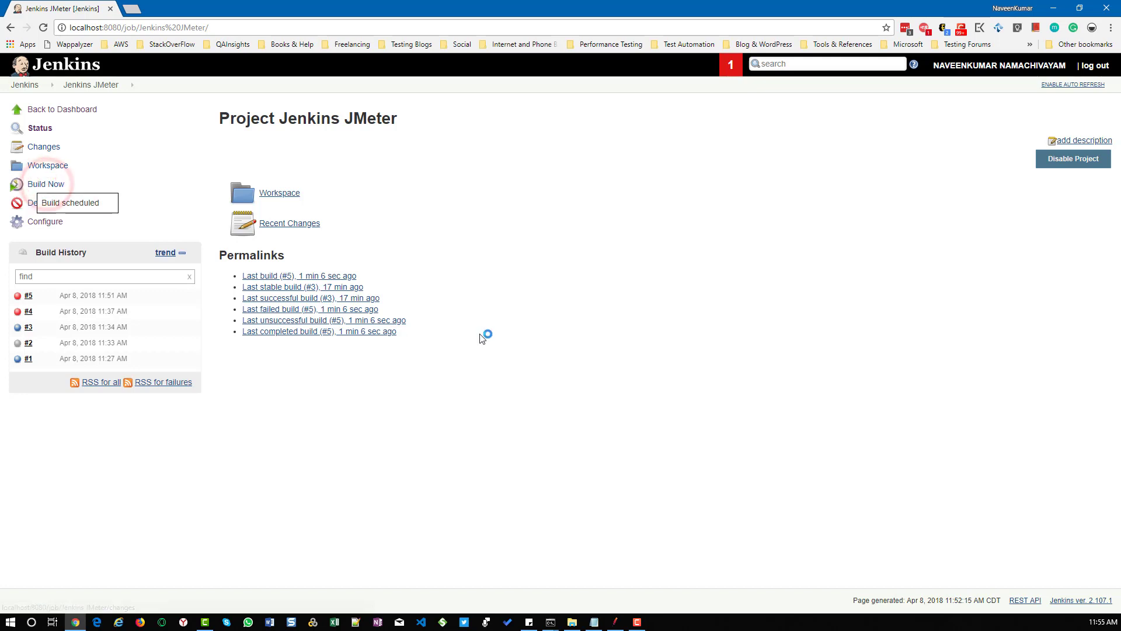
pyautogui.click(45, 183)
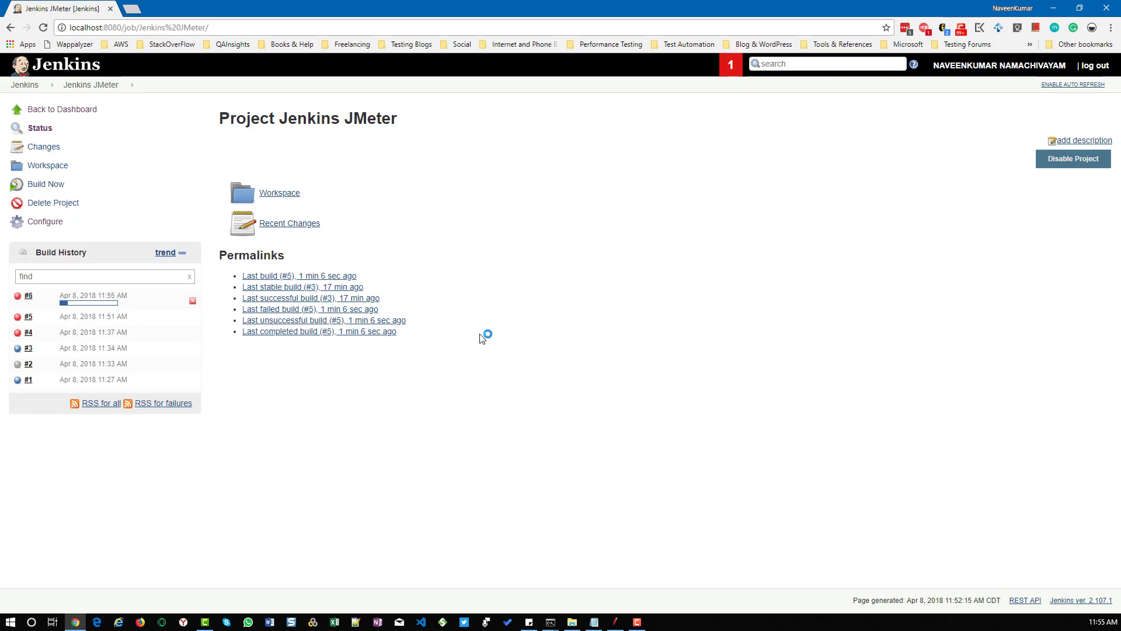
pyautogui.moveTo(37, 300)
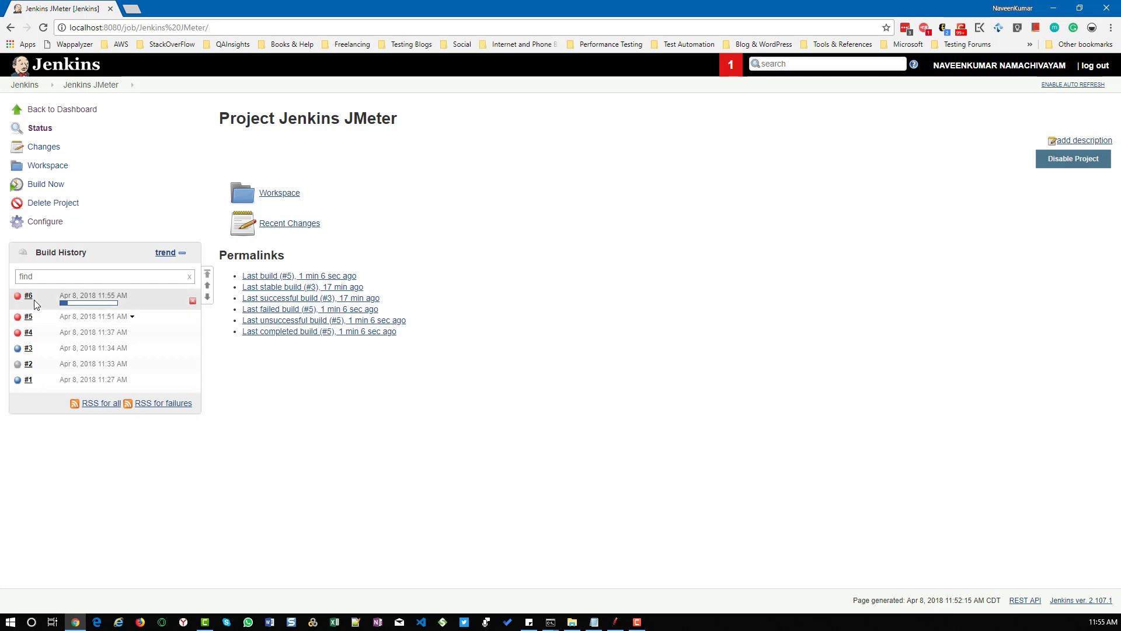
pyautogui.click(28, 294)
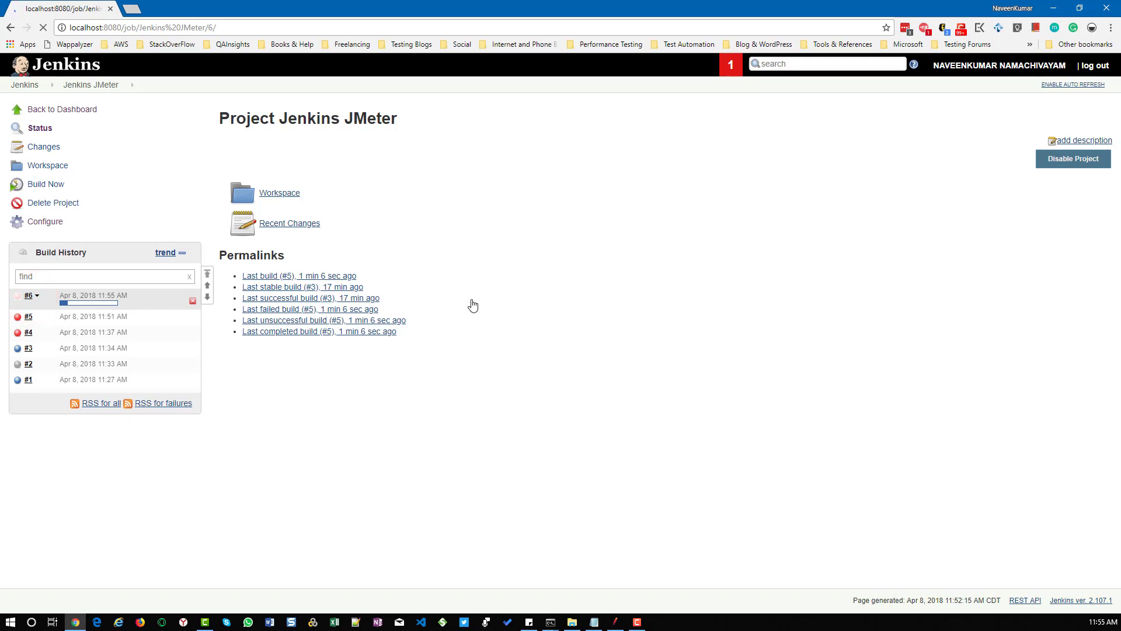
# View build #6's console output ending Finished: SUCCESS with 0 errors.
pyautogui.click(27, 295)
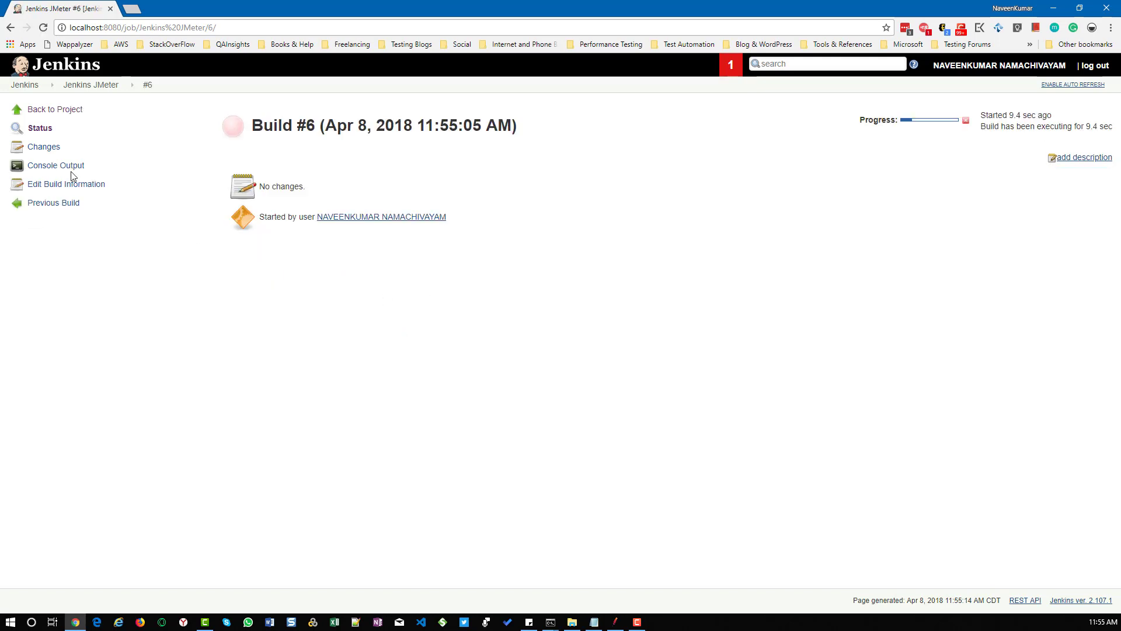
pyautogui.click(55, 164)
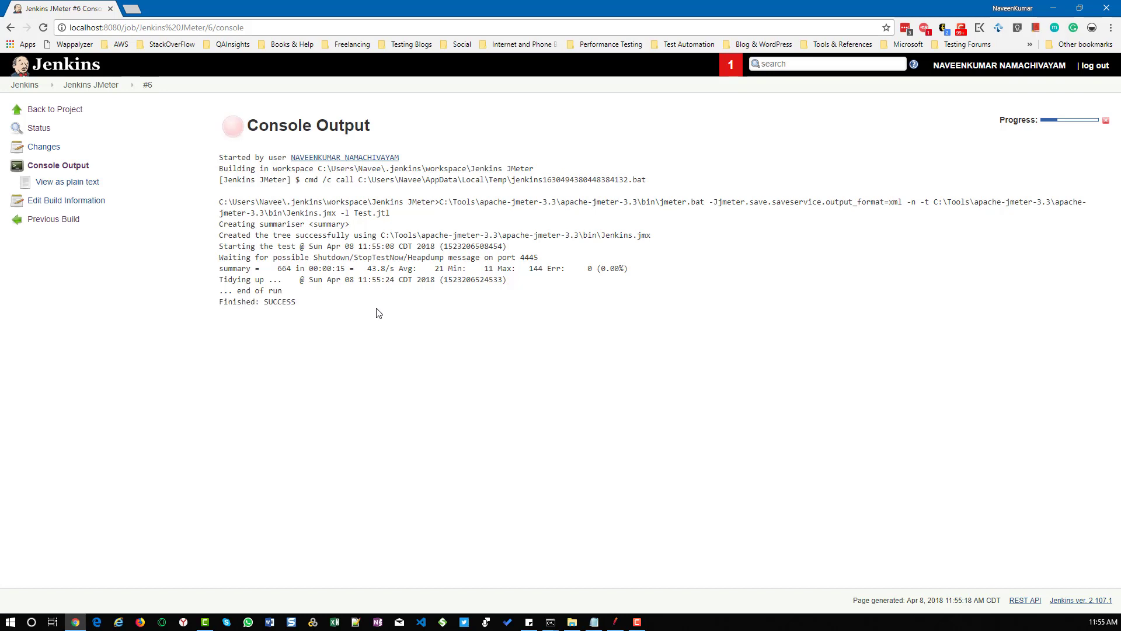
pyautogui.moveTo(272, 313)
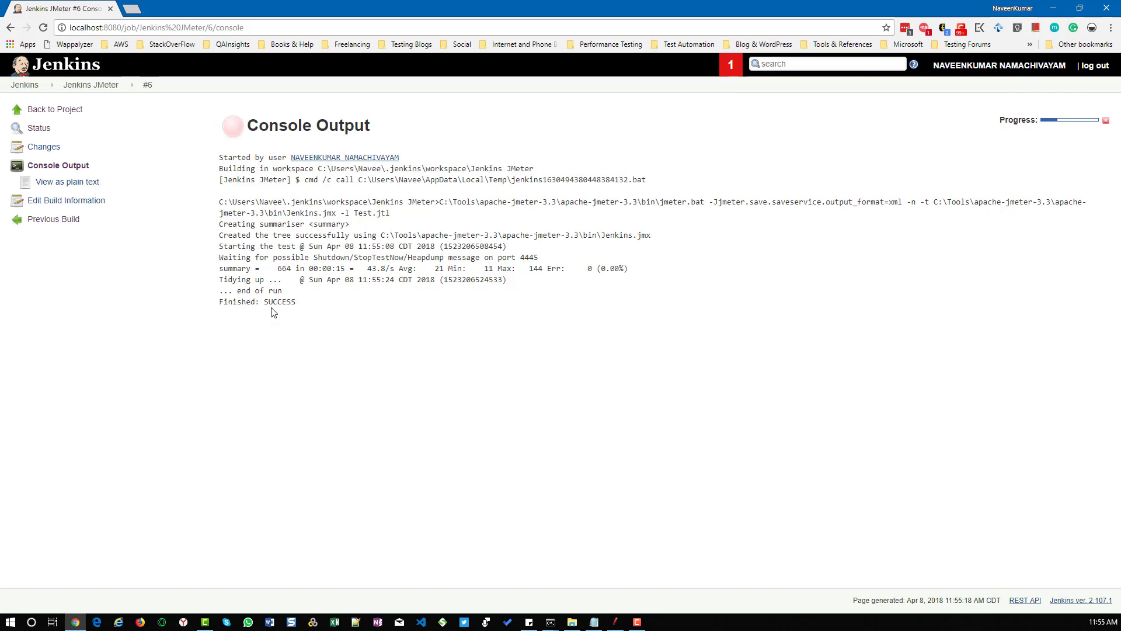
pyautogui.moveTo(274, 304)
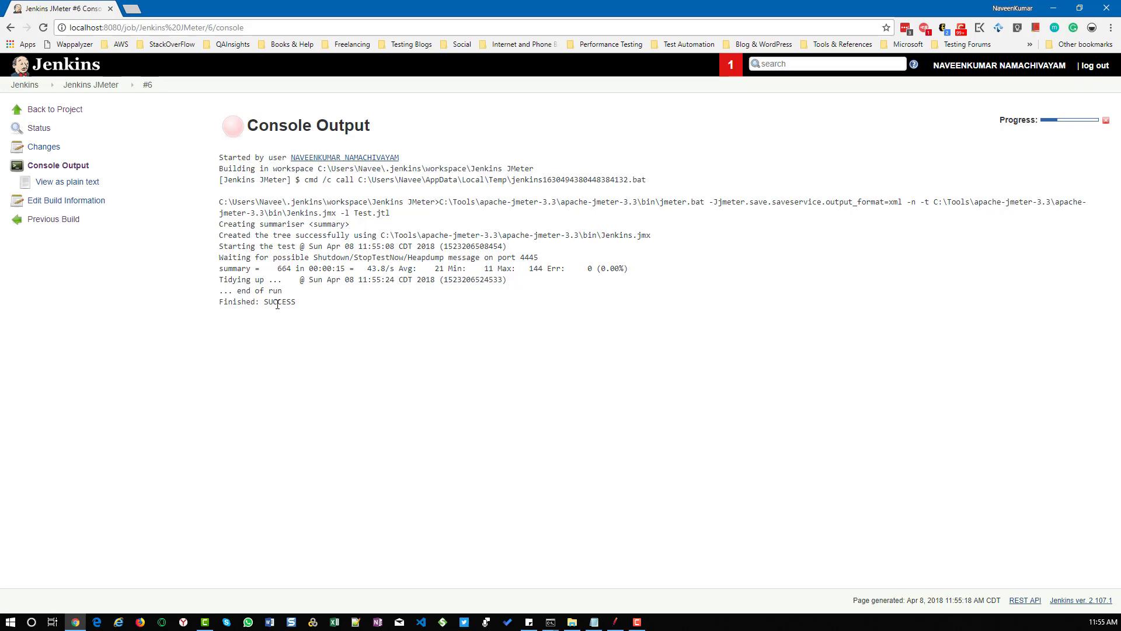
pyautogui.moveTo(562, 572)
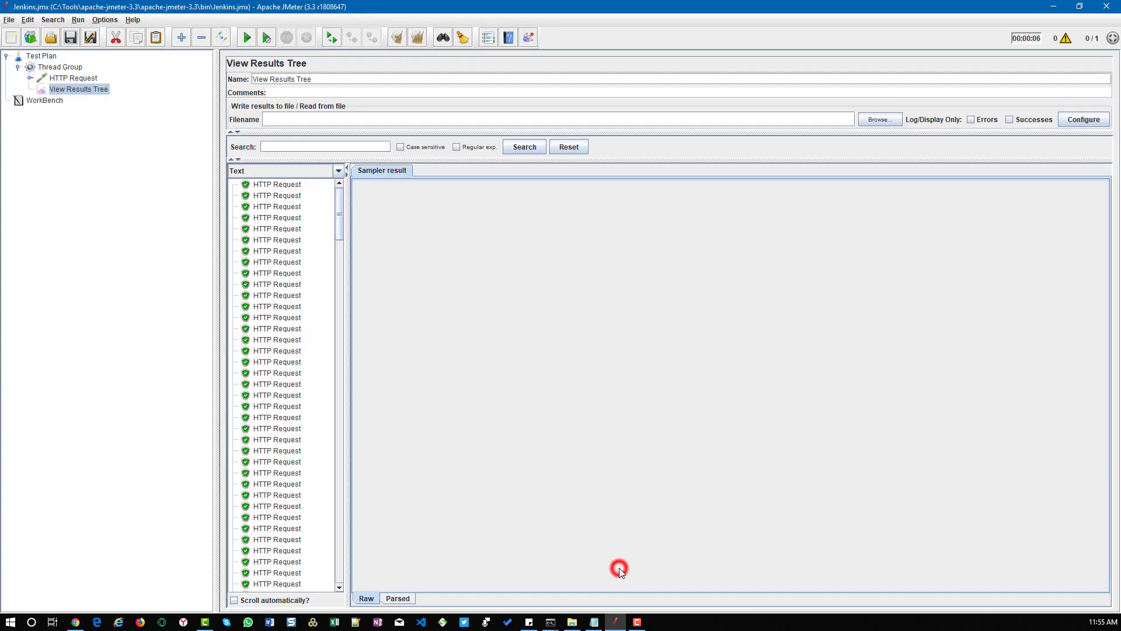
# Clear the previous results and set the HTTP Request path to /fail.
pyautogui.click(397, 37)
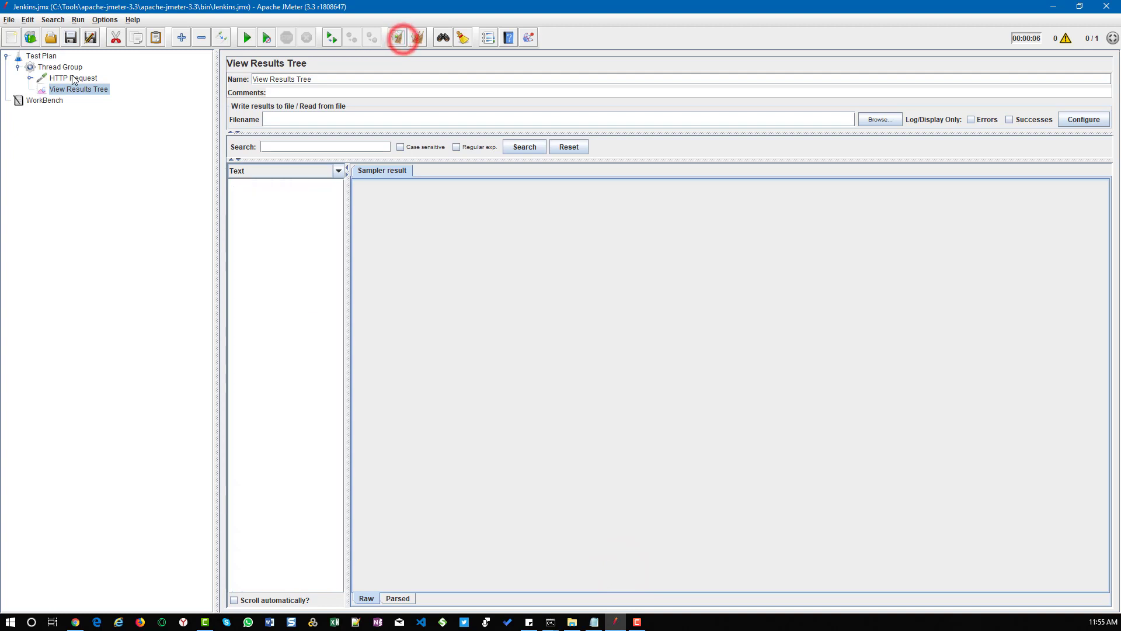
pyautogui.click(73, 78)
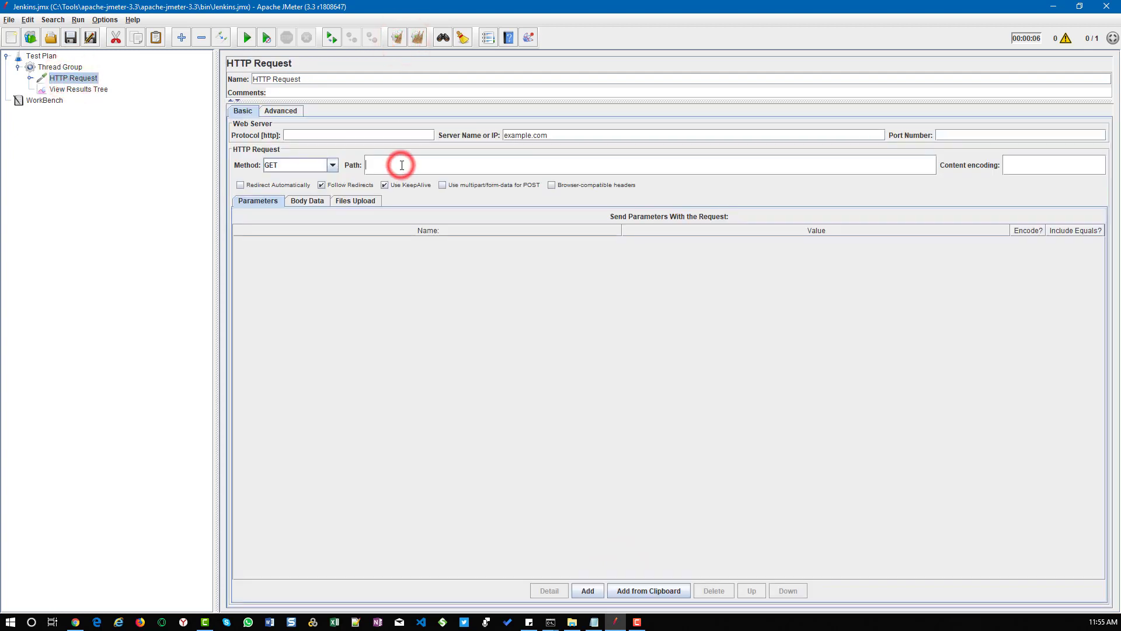
pyautogui.write('/')
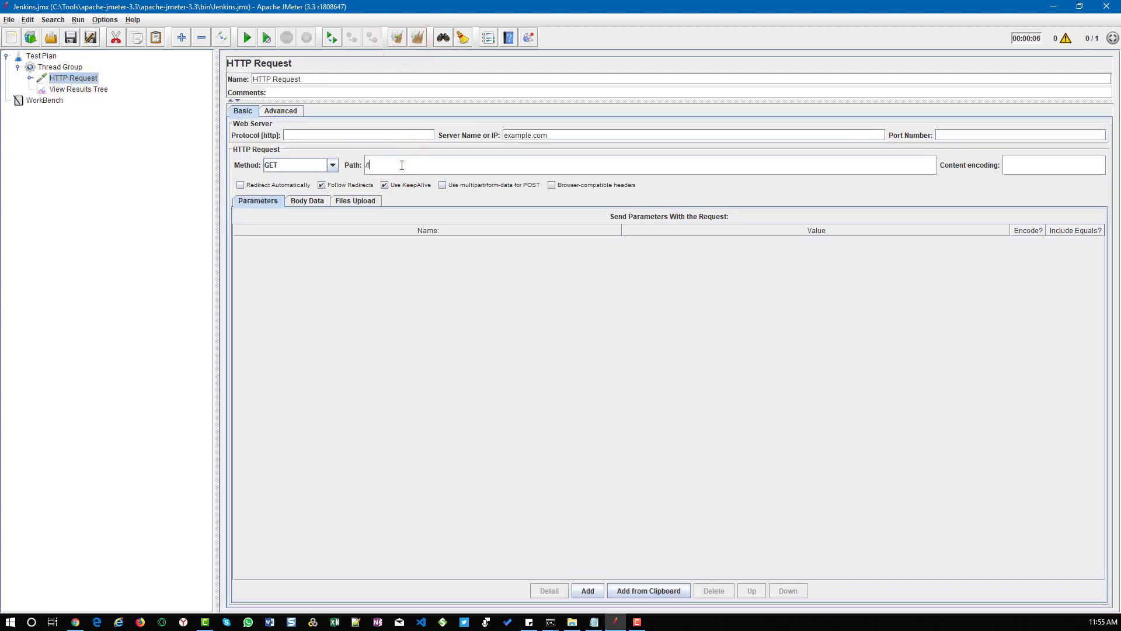
pyautogui.write('fail')
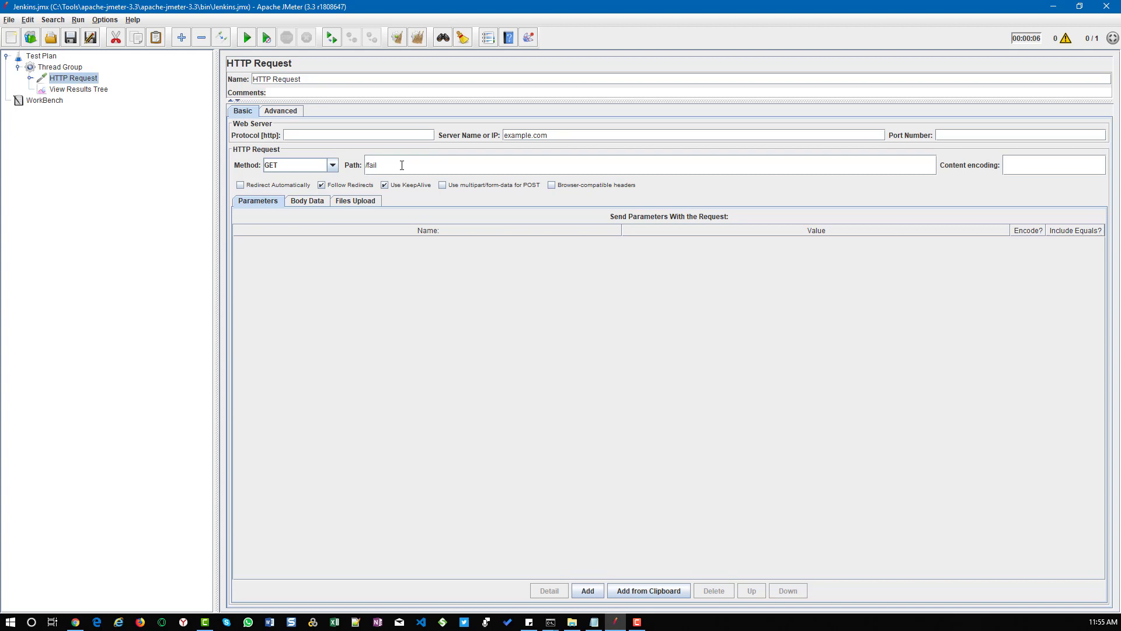
pyautogui.moveTo(464, 181)
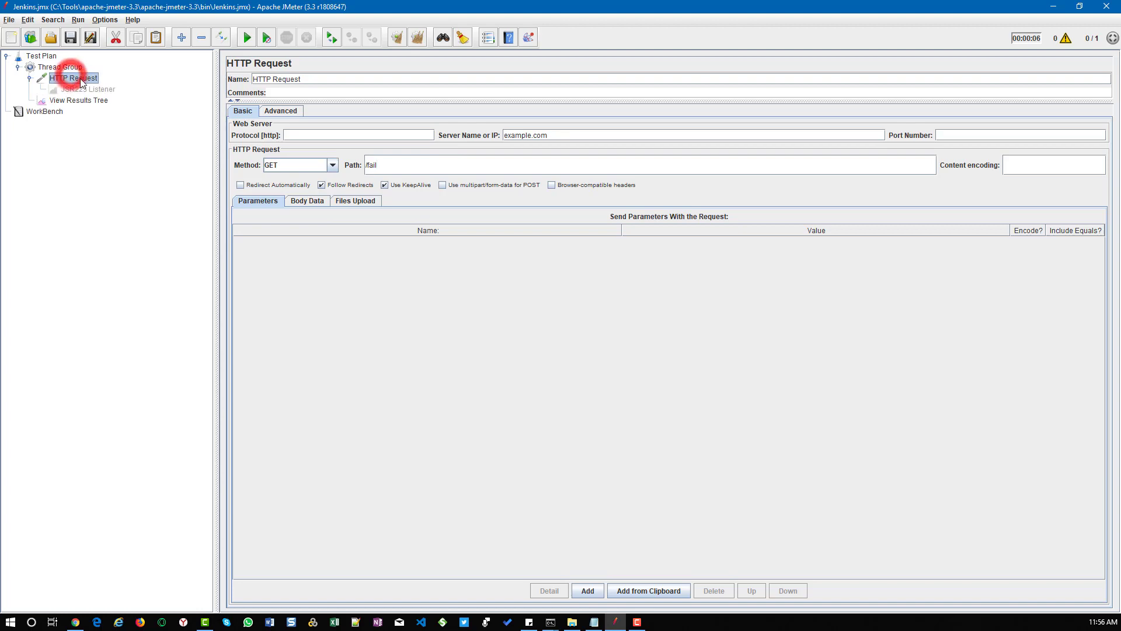
pyautogui.click(151, 139)
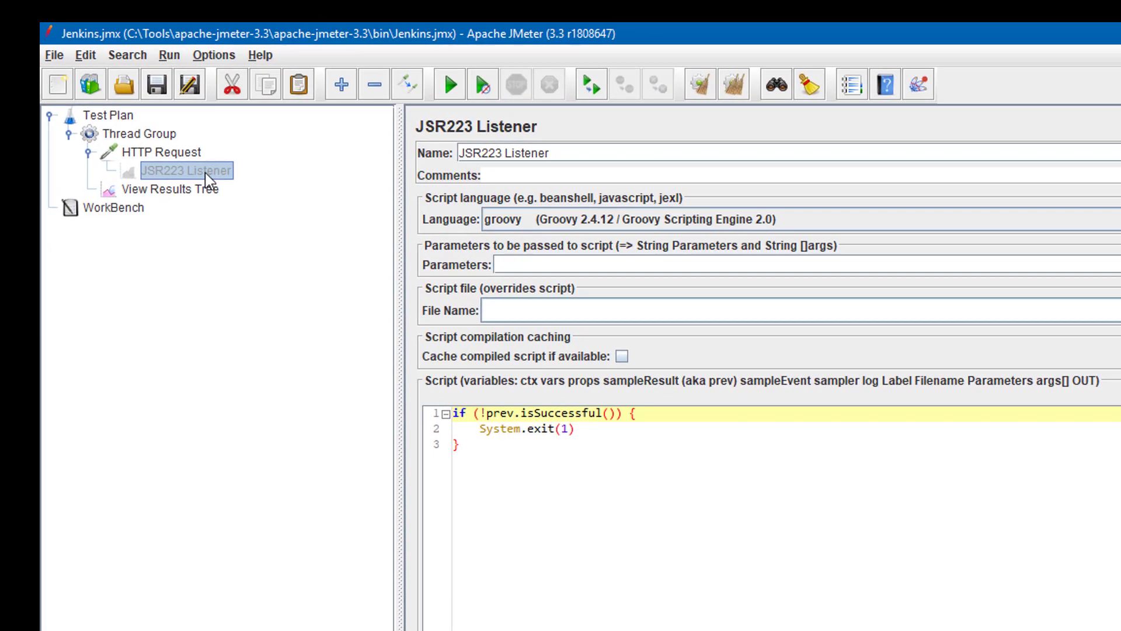
pyautogui.click(572, 445)
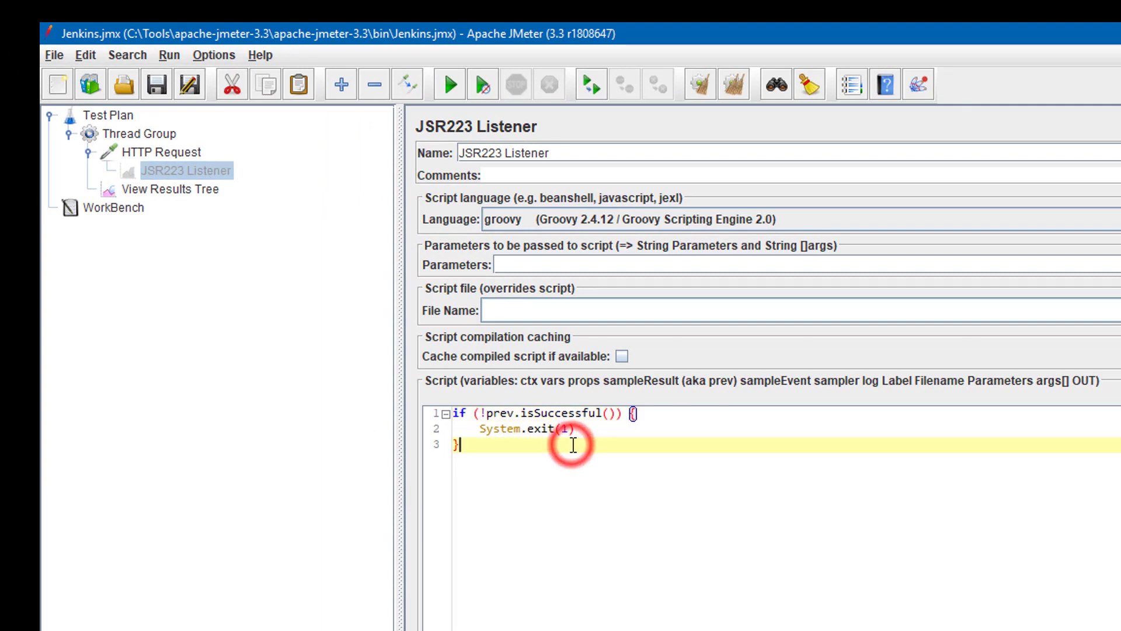
pyautogui.moveTo(517, 448)
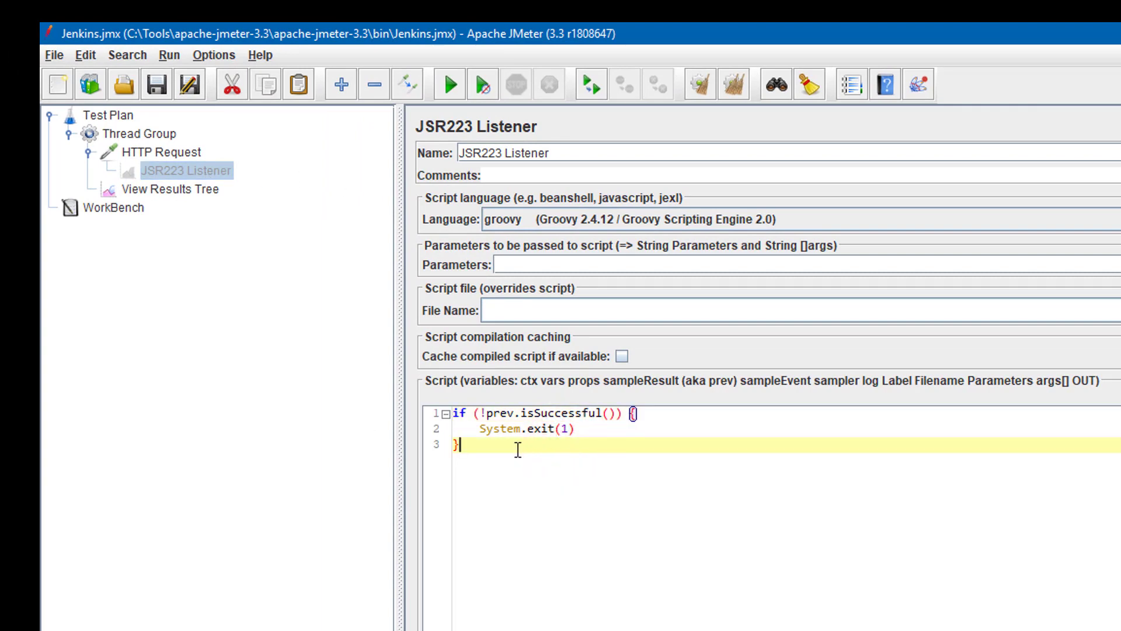
pyautogui.click(589, 218)
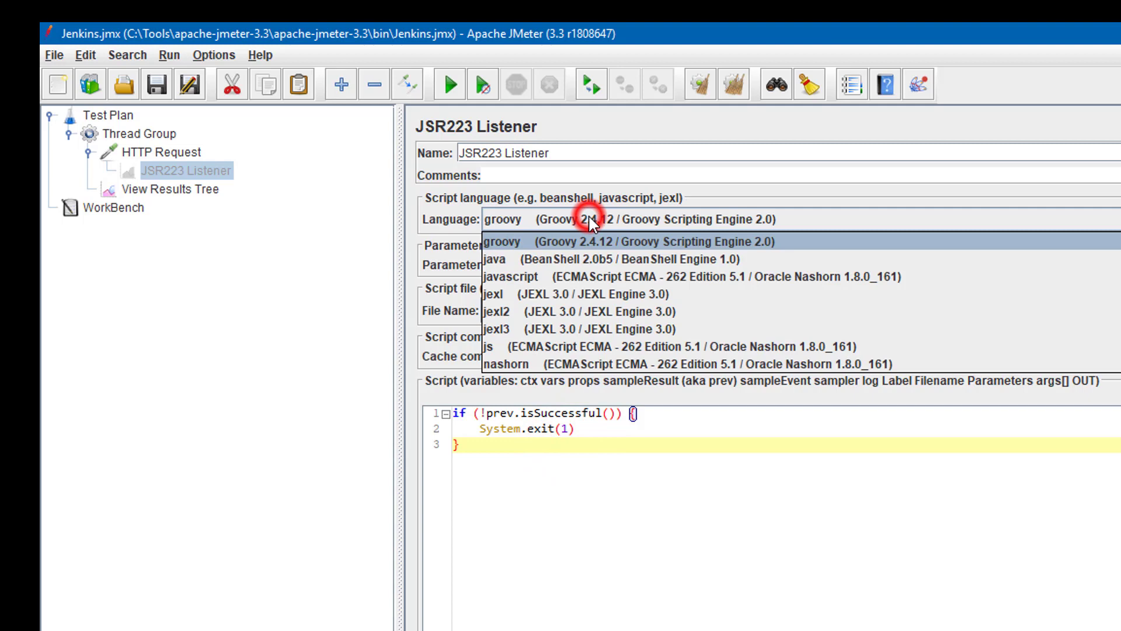
pyautogui.click(504, 240)
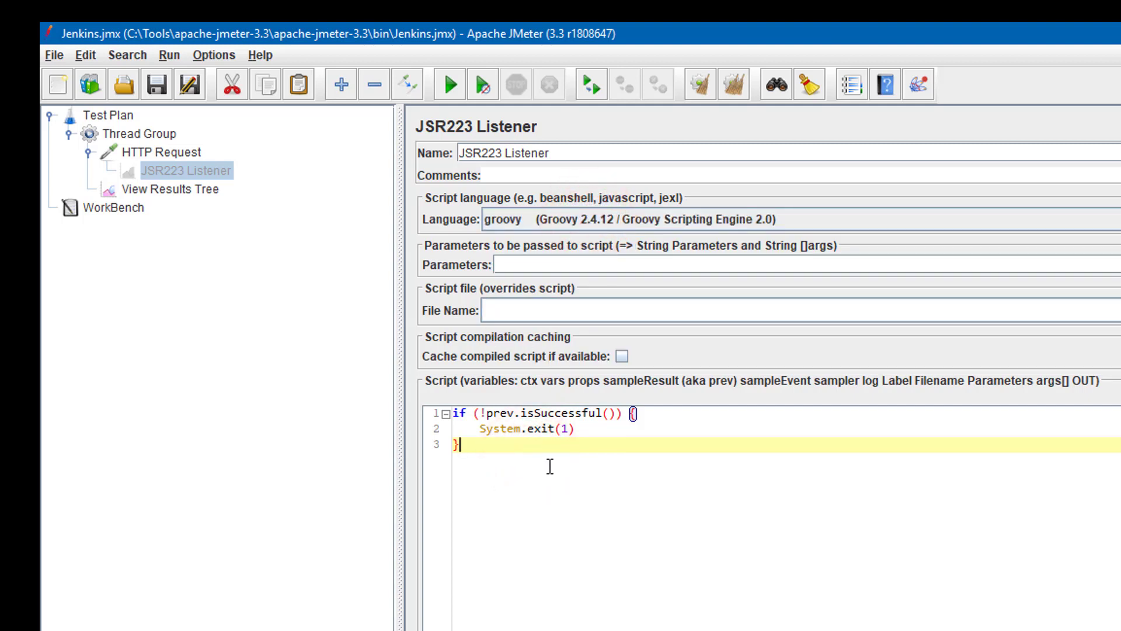
pyautogui.click(611, 429)
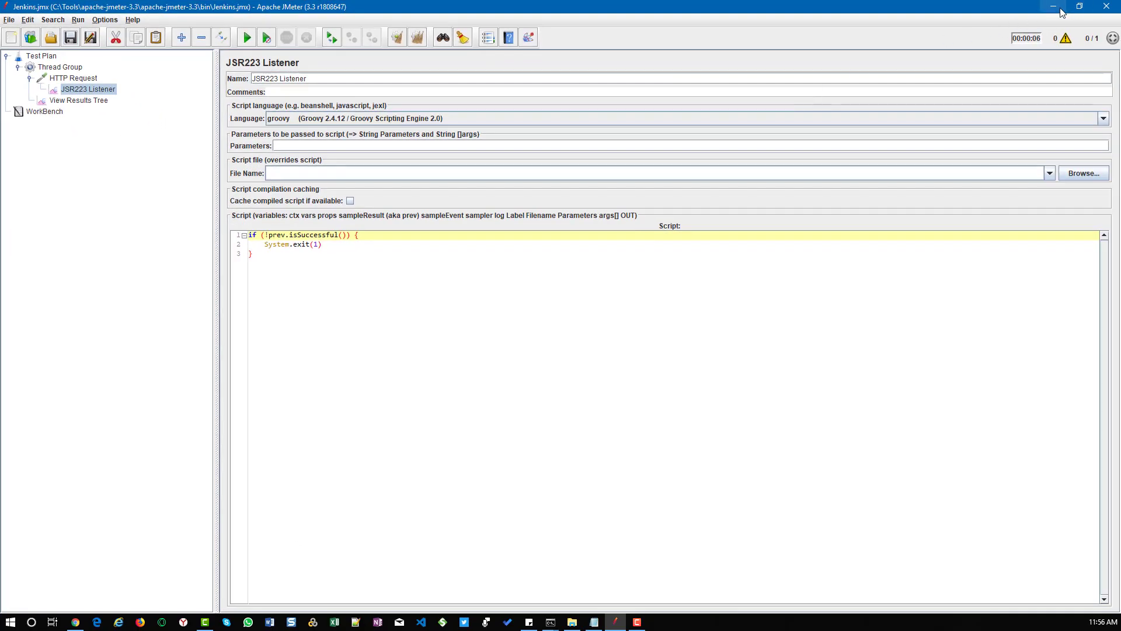
# Return to the Jenkins project page, trigger Build Now and open the running build #7.
pyautogui.click(75, 620)
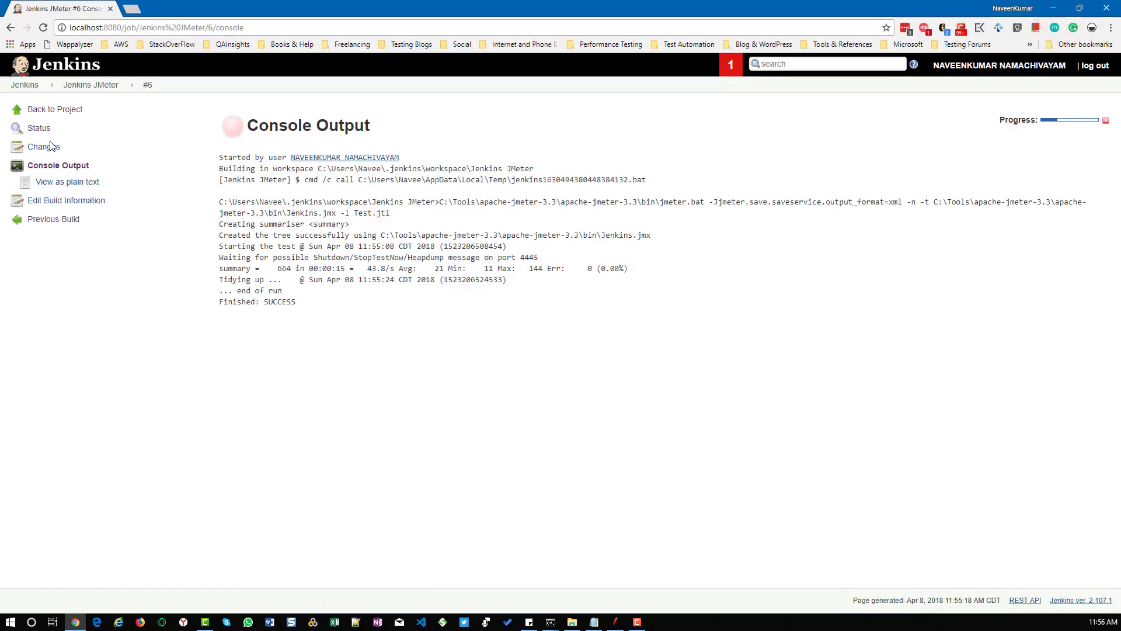
pyautogui.click(55, 109)
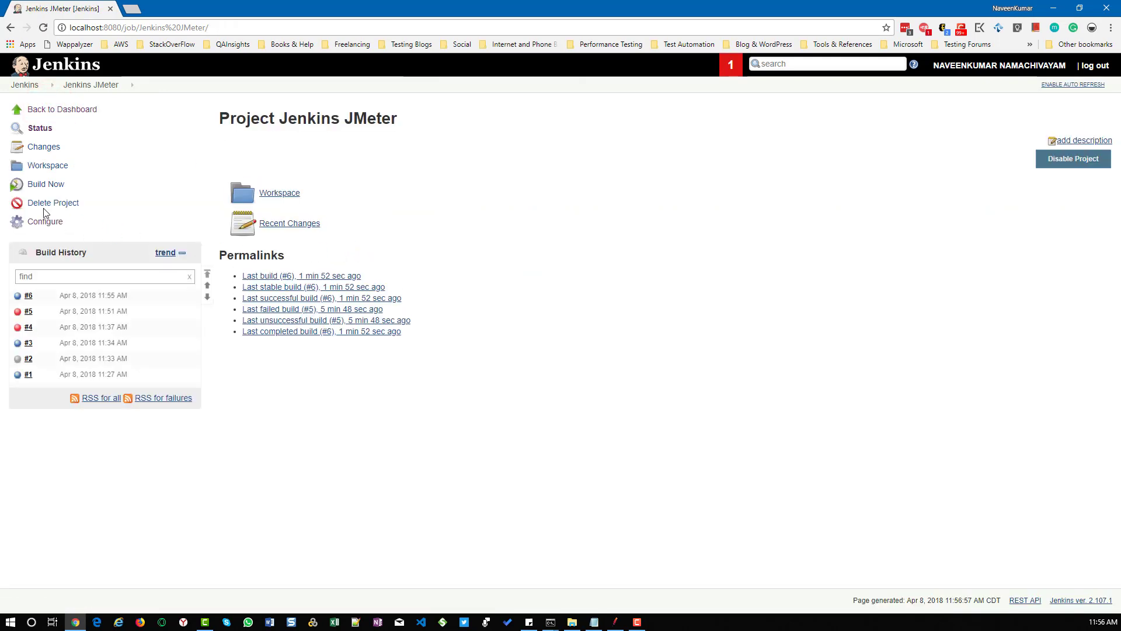
pyautogui.click(46, 183)
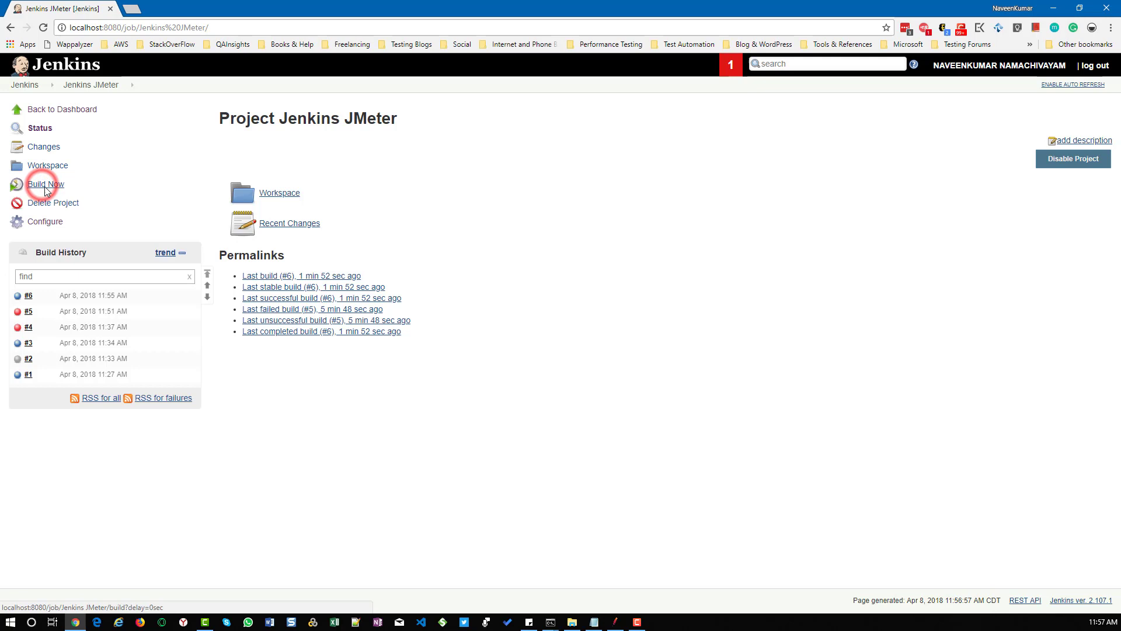
pyautogui.click(46, 184)
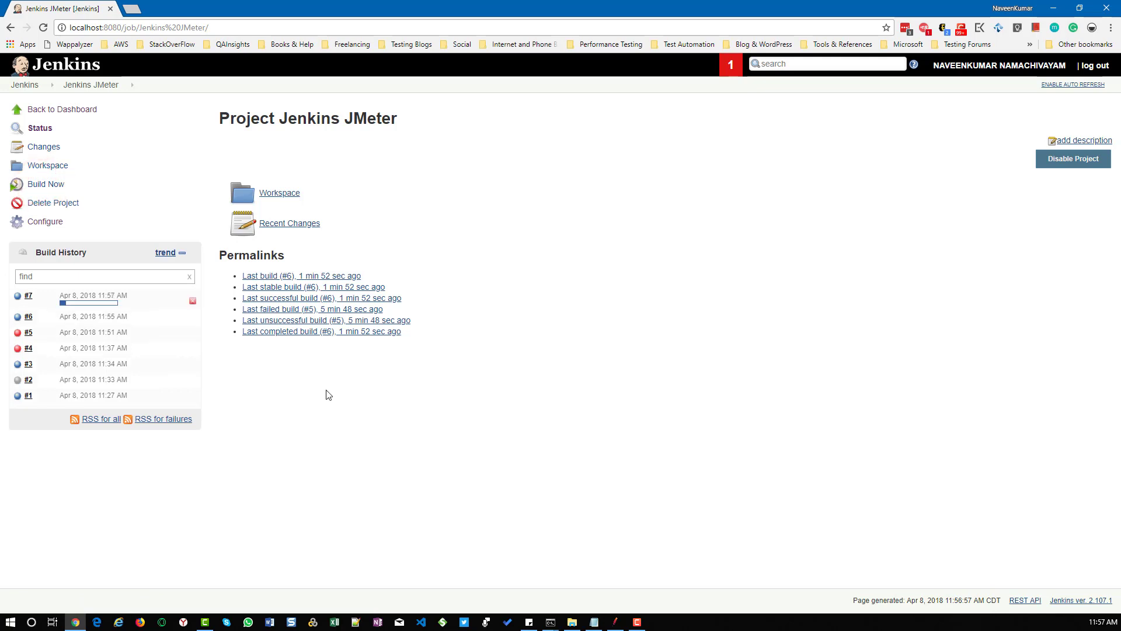
pyautogui.moveTo(110, 340)
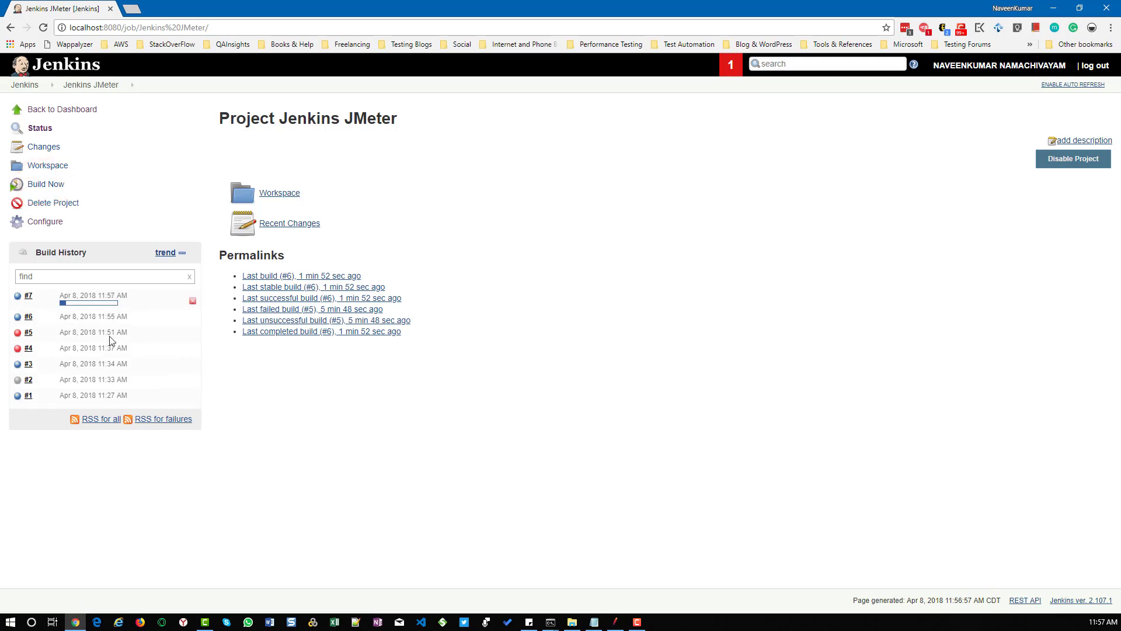
pyautogui.click(27, 296)
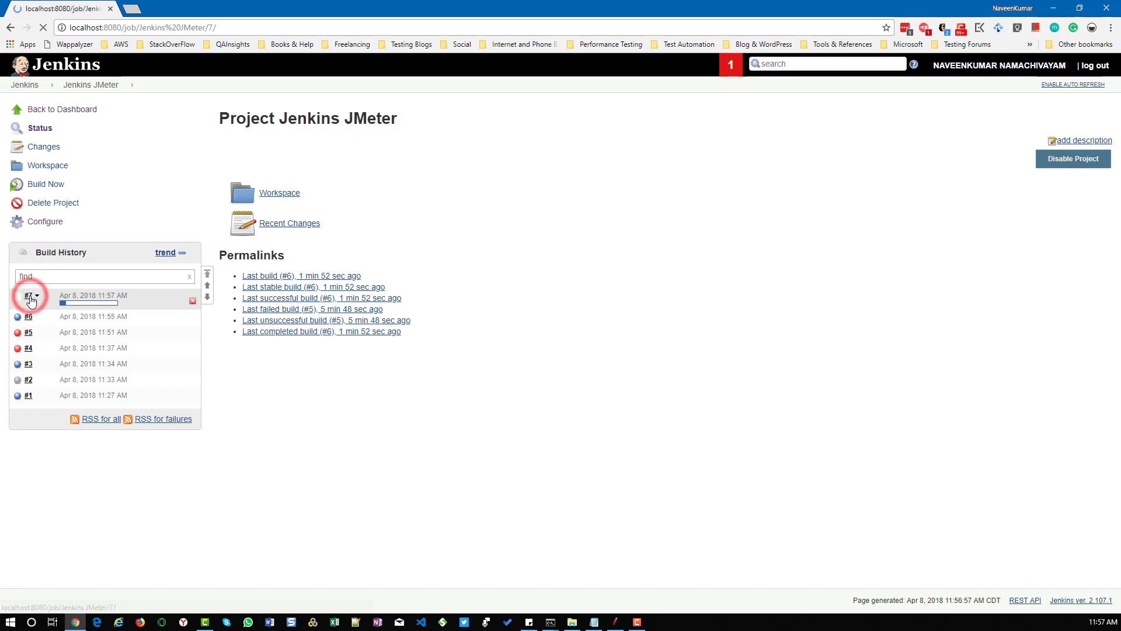
# View build #7's console output ending Finished: FAILURE.
pyautogui.click(27, 295)
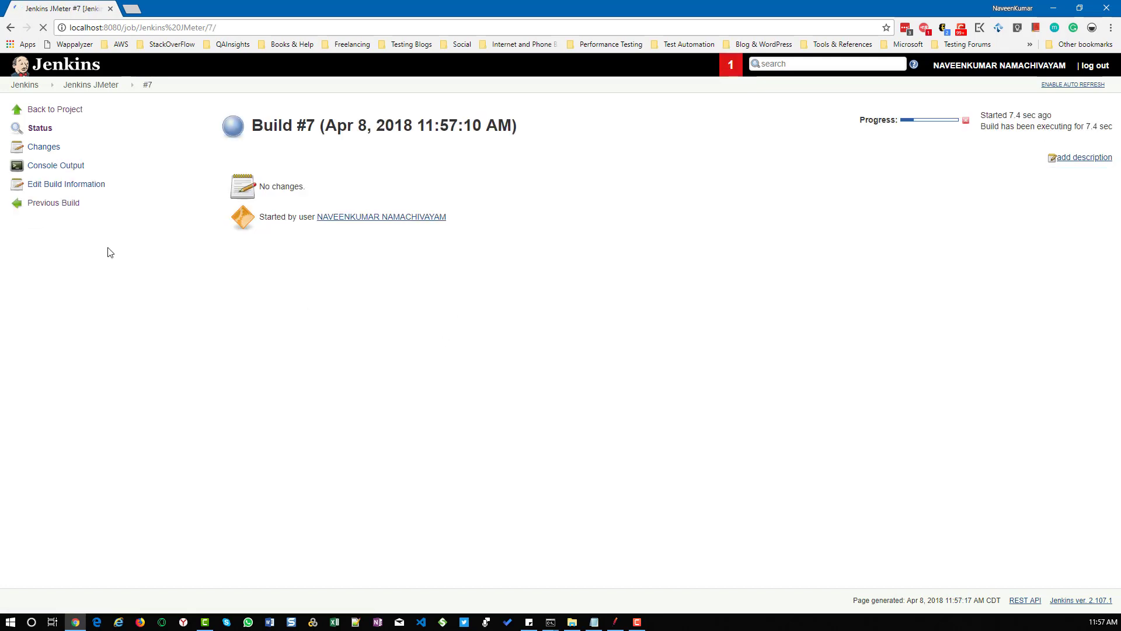
pyautogui.click(55, 164)
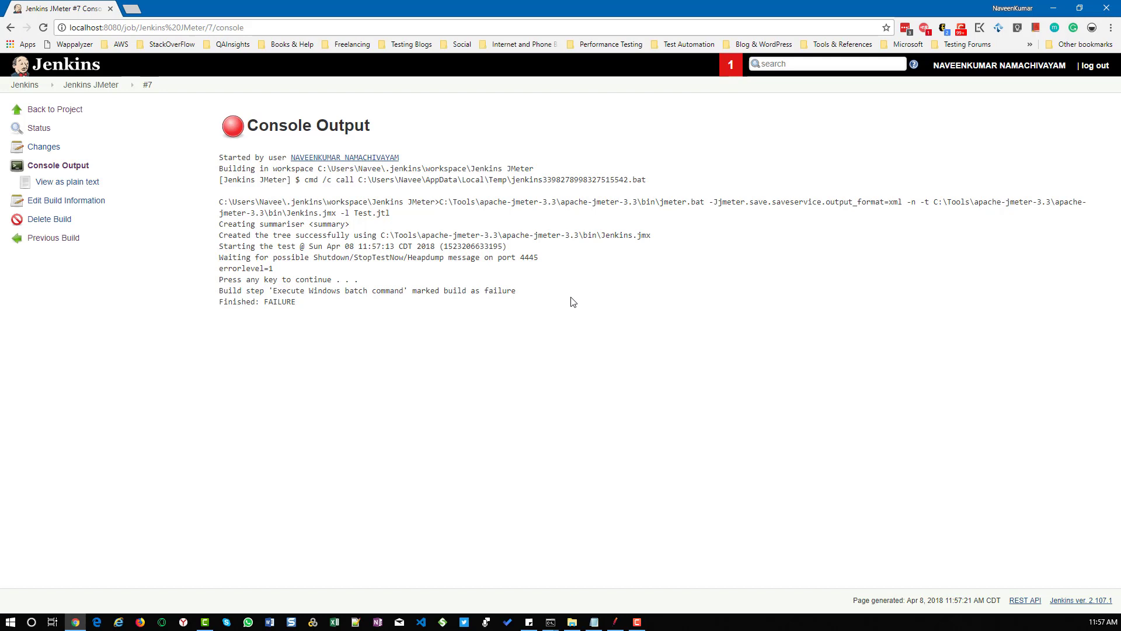
pyautogui.moveTo(286, 292)
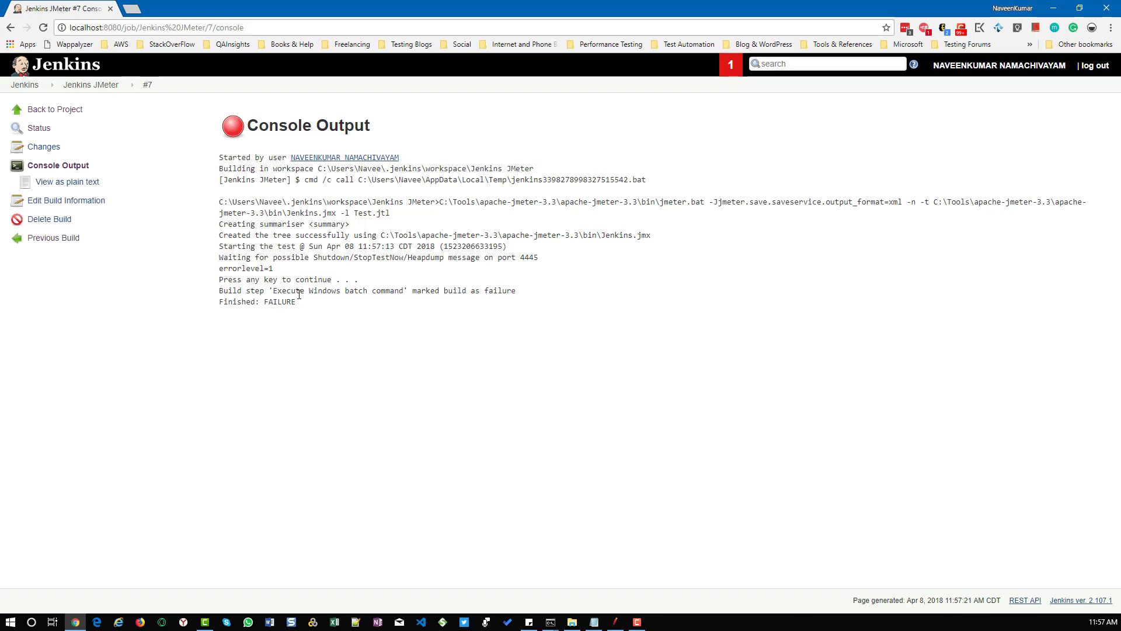
pyautogui.moveTo(345, 309)
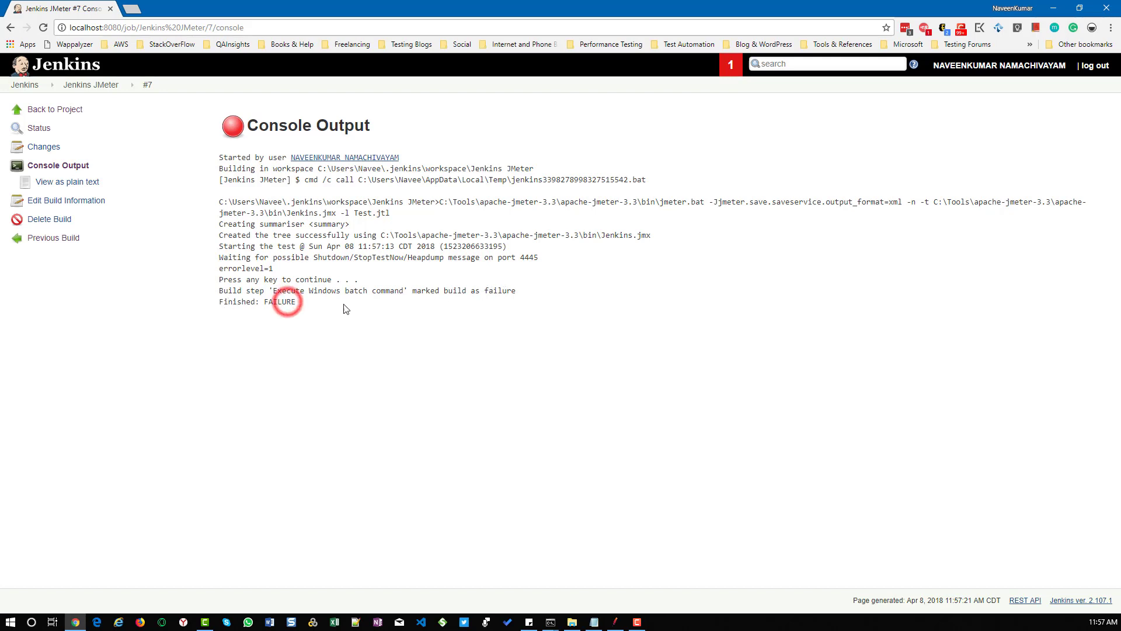
pyautogui.moveTo(65, 181)
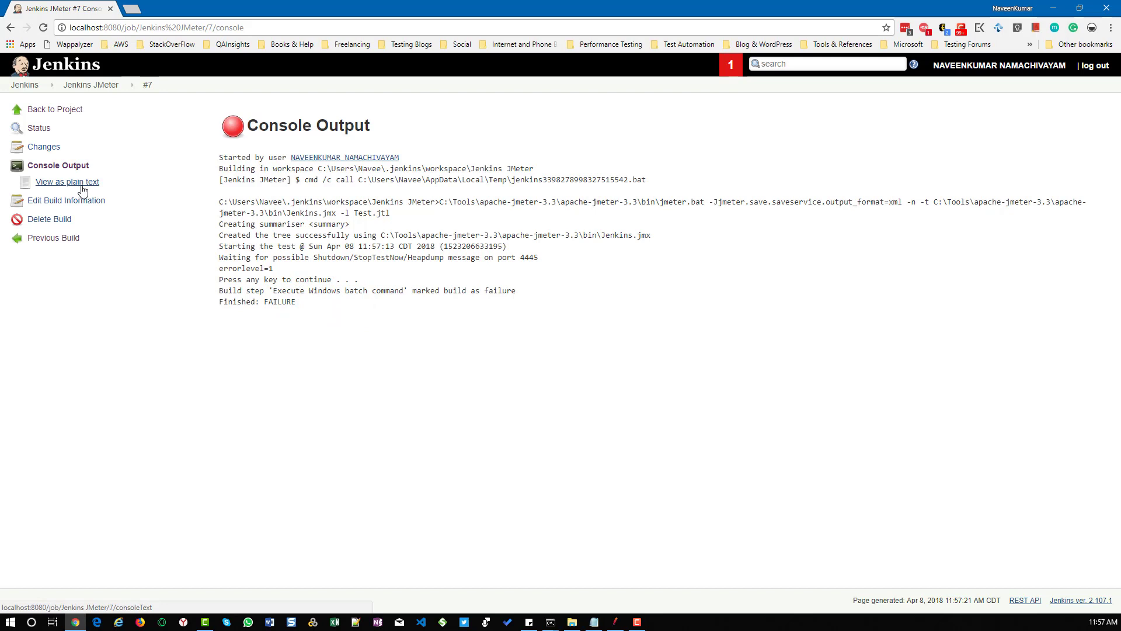
pyautogui.moveTo(332, 239)
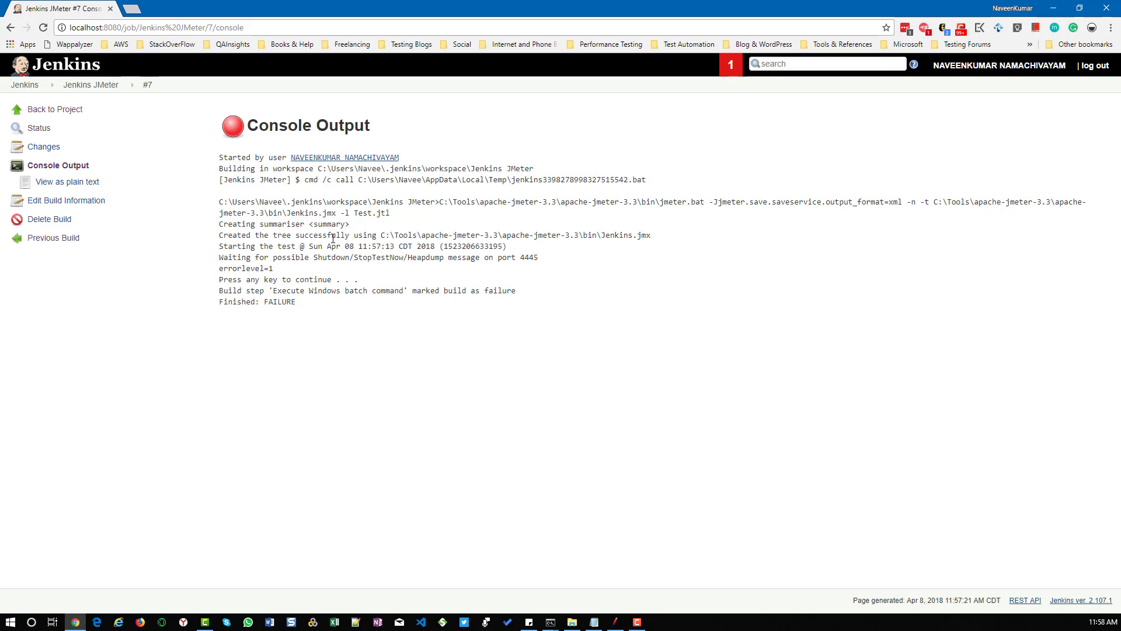
pyautogui.moveTo(548, 287)
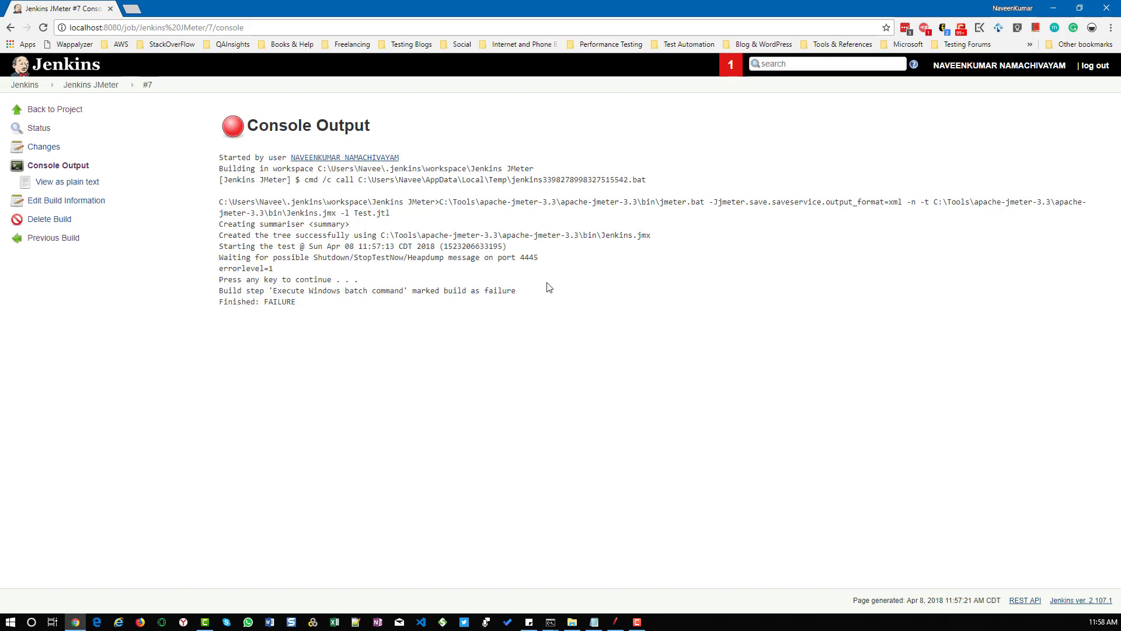
pyautogui.moveTo(528, 271)
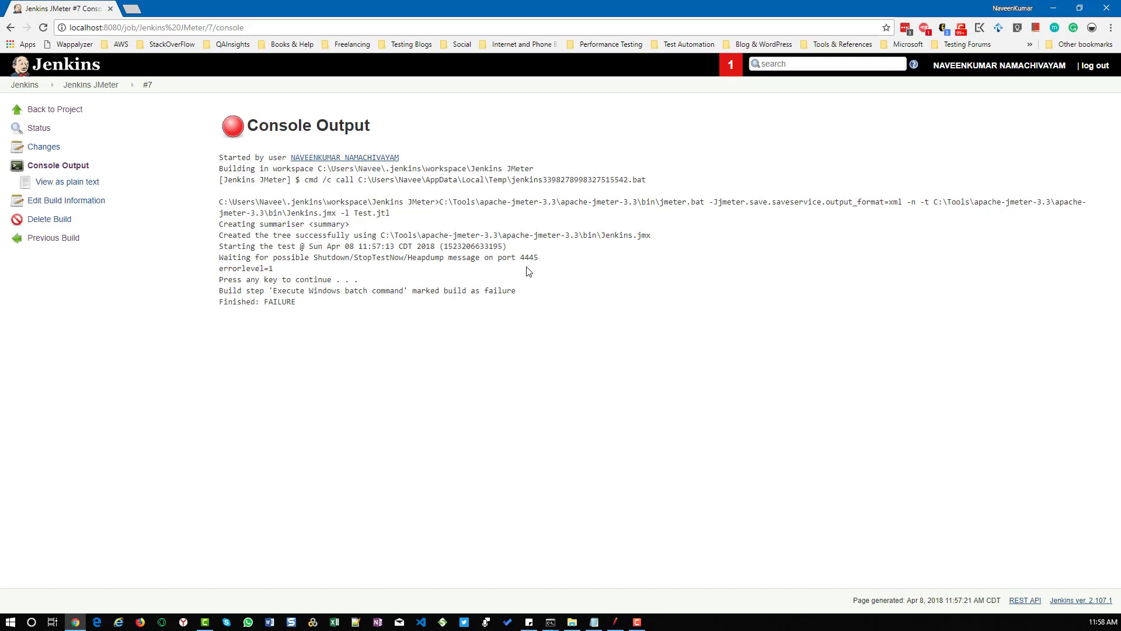